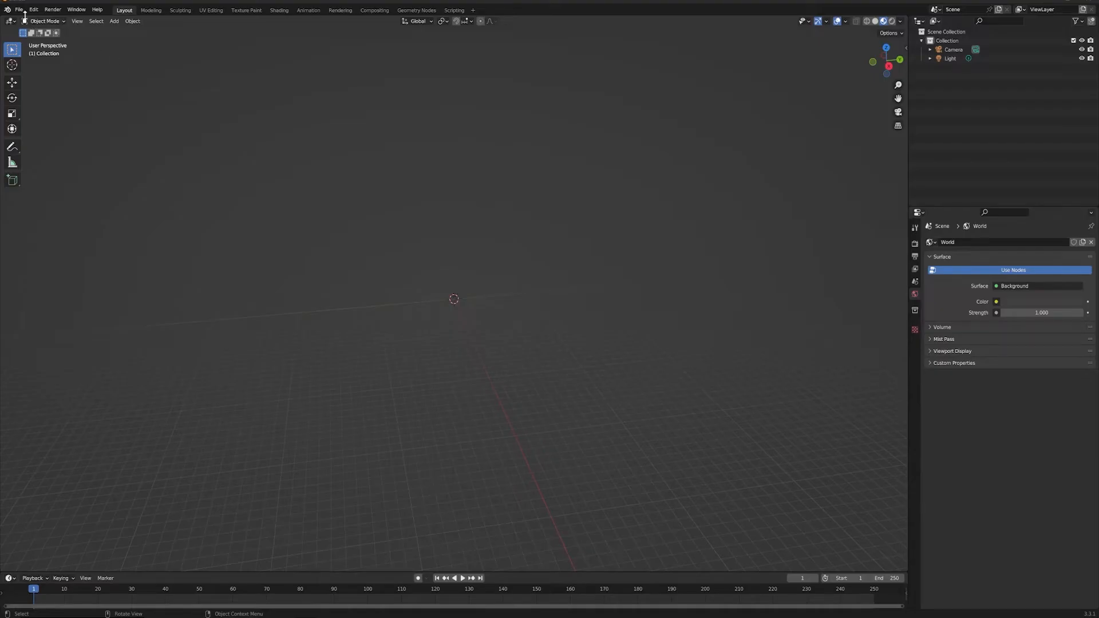
Show the File > Import list of importable 3D formats.
click(20, 9)
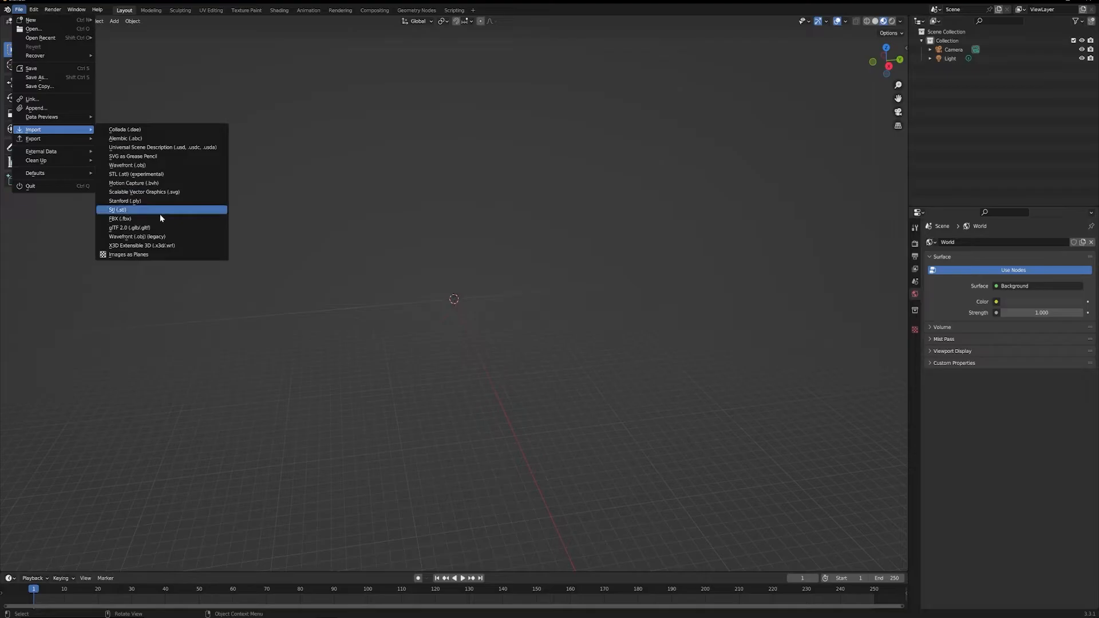
Import SM_Prop_Snowman.fbx with Custom Normals unchecked so the snowman appears in the scene.
click(119, 217)
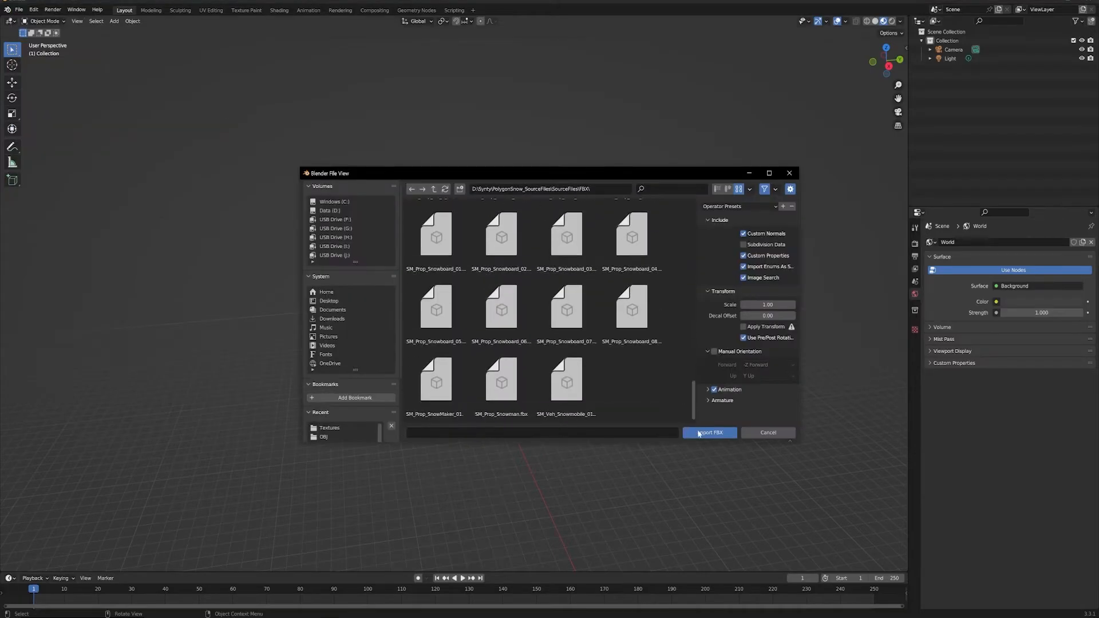
click(500, 379)
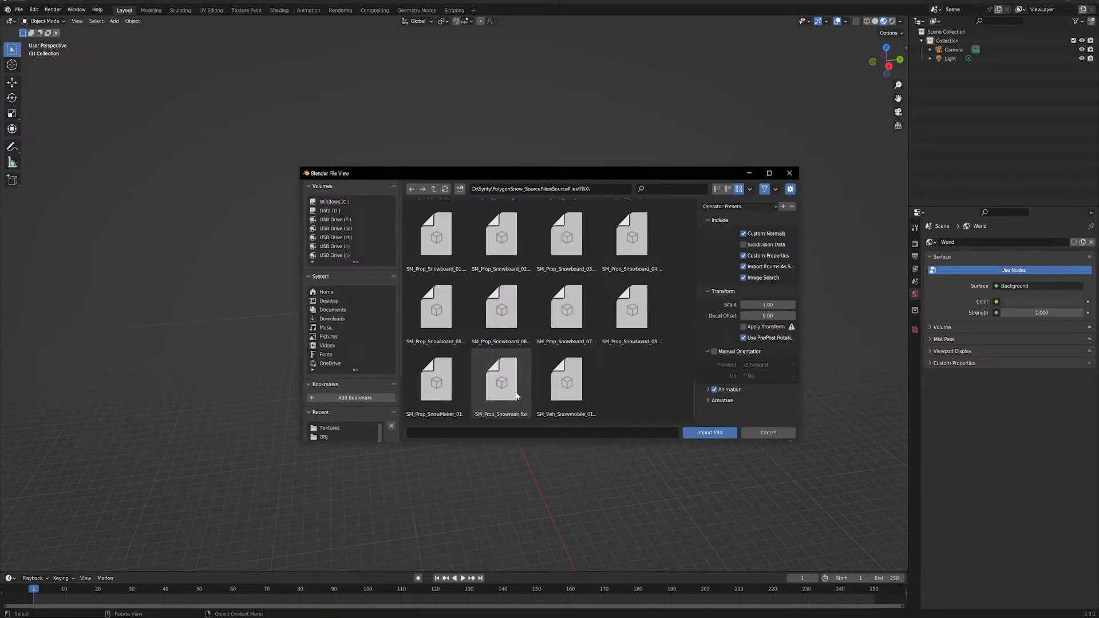
click(500, 380)
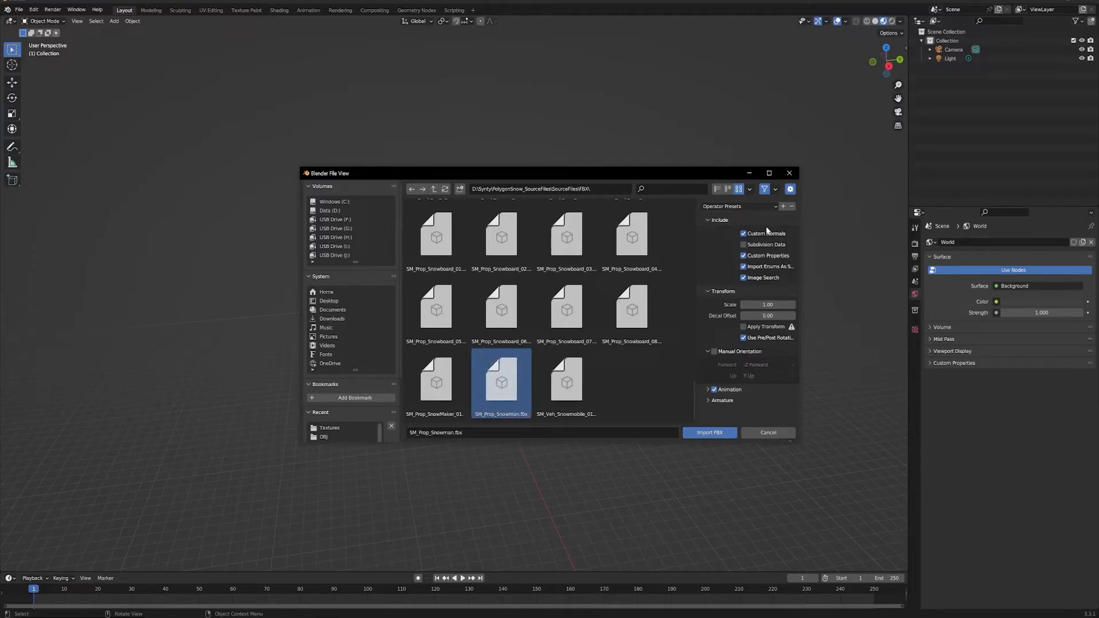
mouse_move(765, 234)
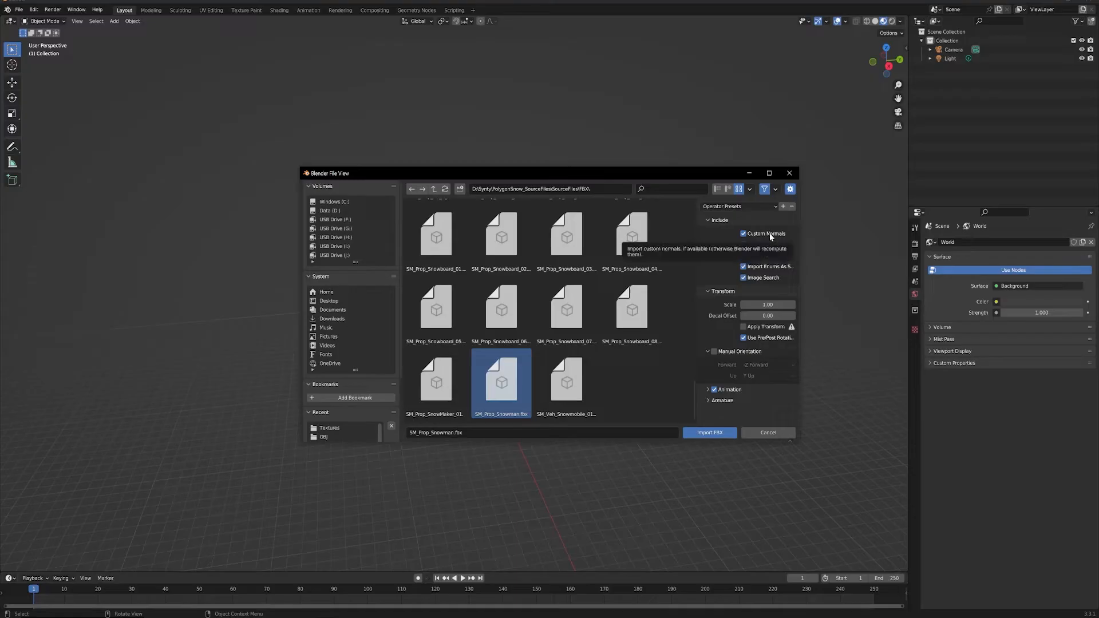
click(743, 234)
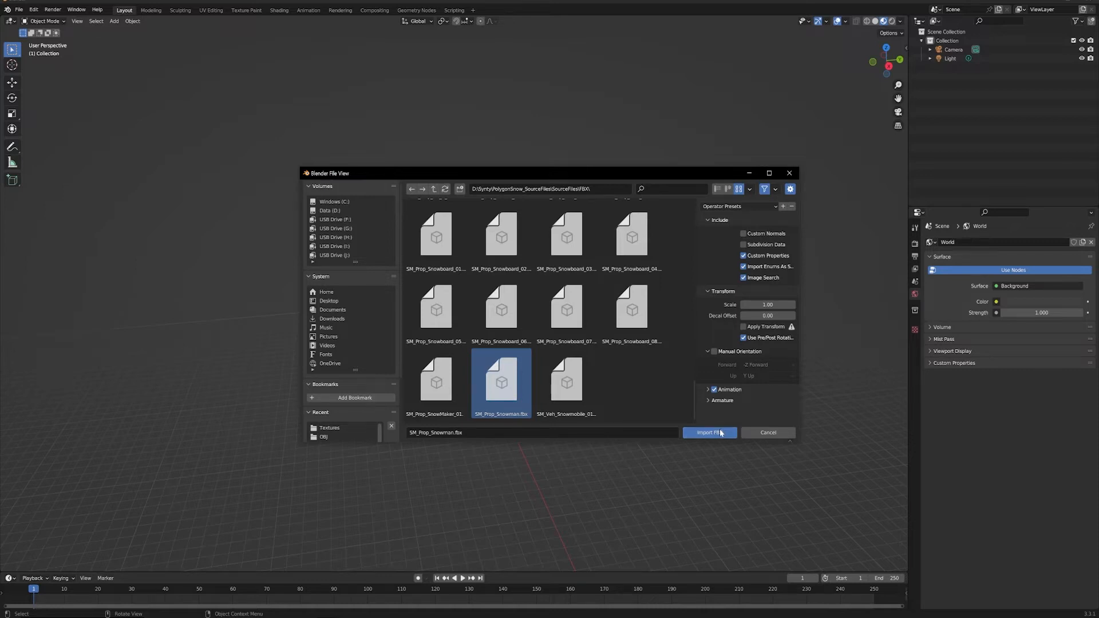
click(708, 433)
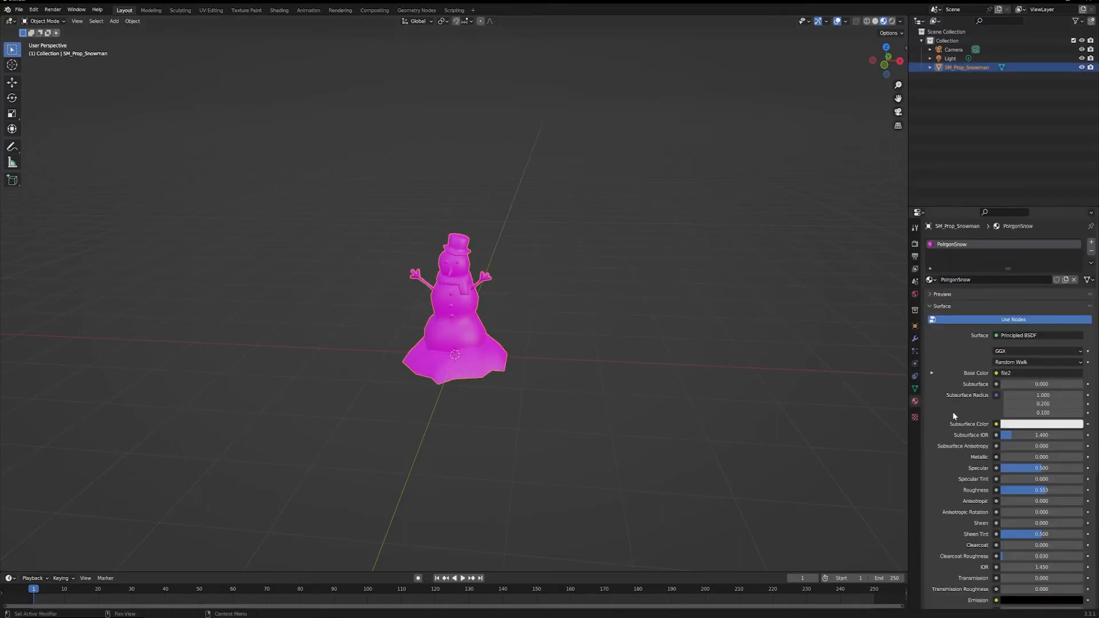
mouse_move(985, 421)
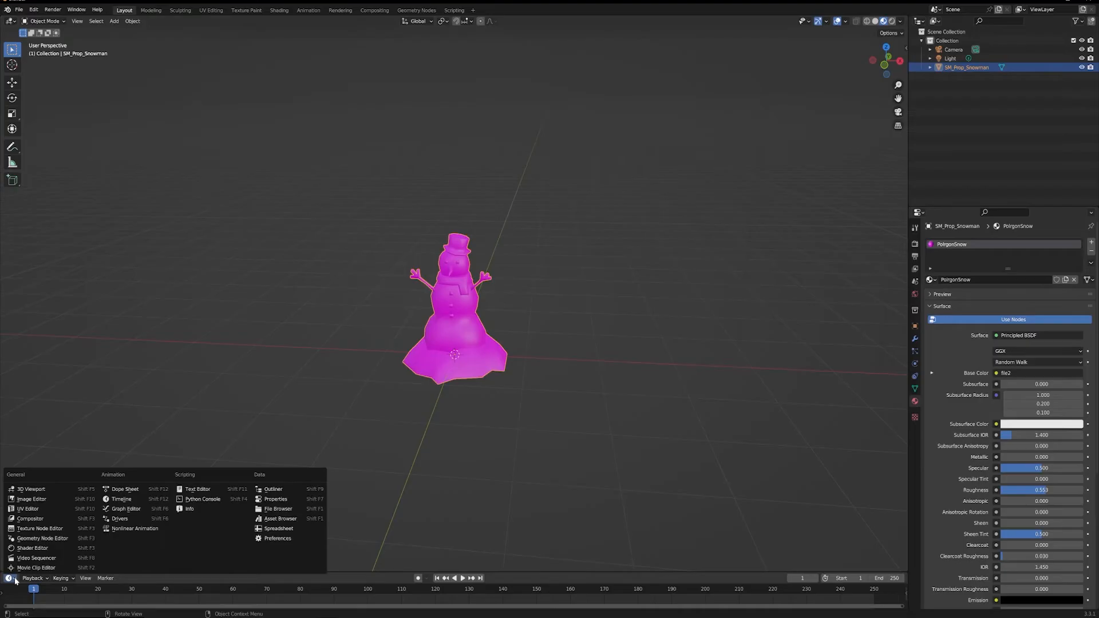
mouse_move(32, 547)
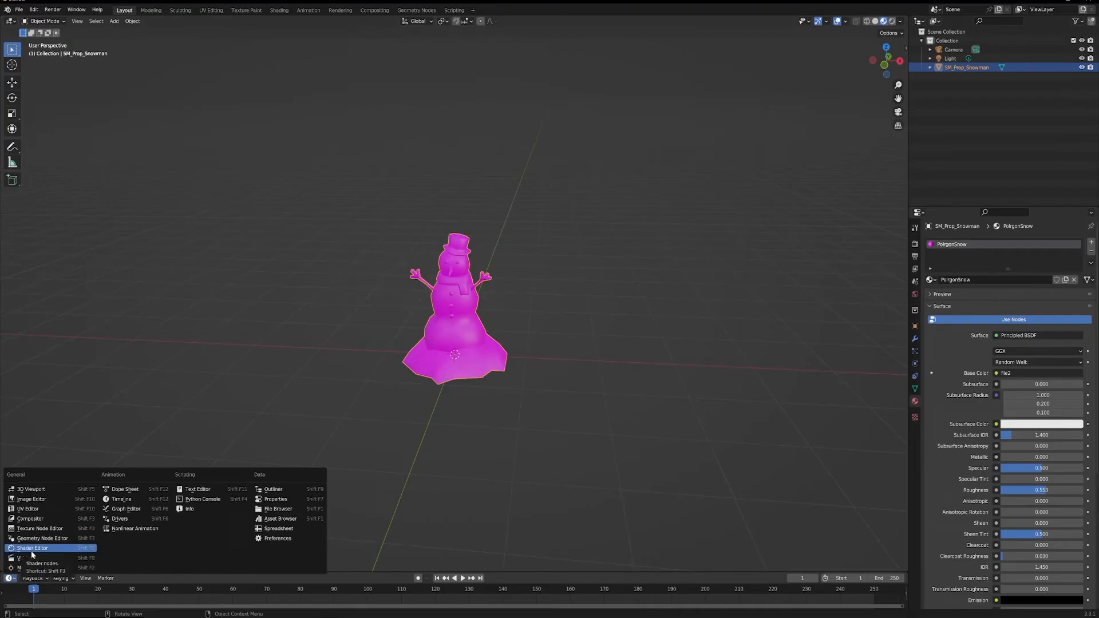
In the Shader Editor, load PolygonSnow_Texture_01_A.png into the Image Texture node, fixing the pink snowman.
click(32, 547)
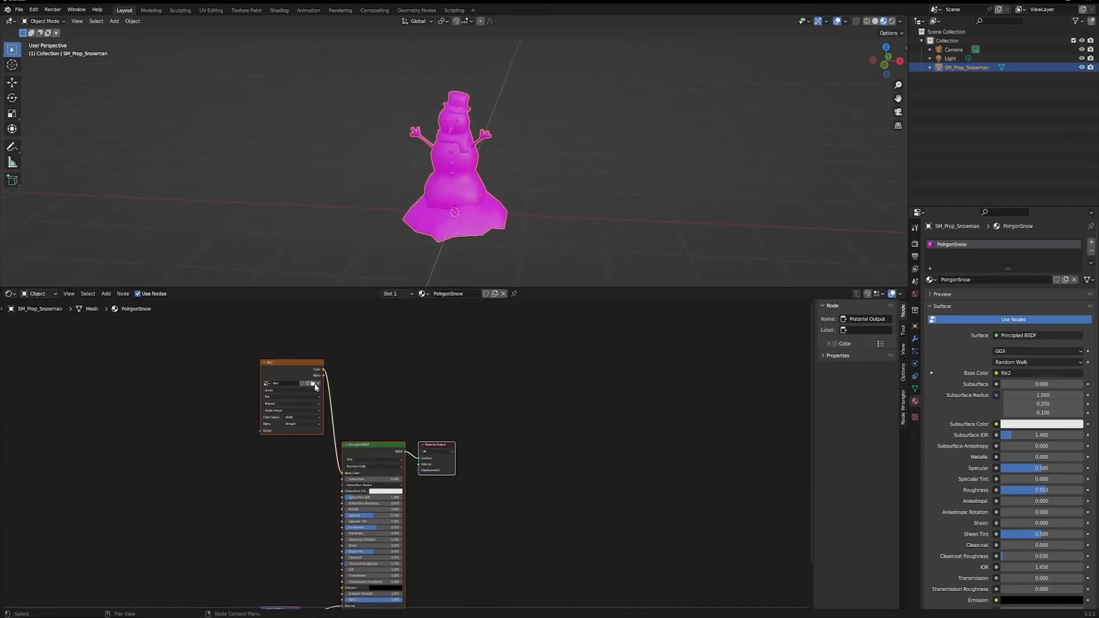
click(310, 384)
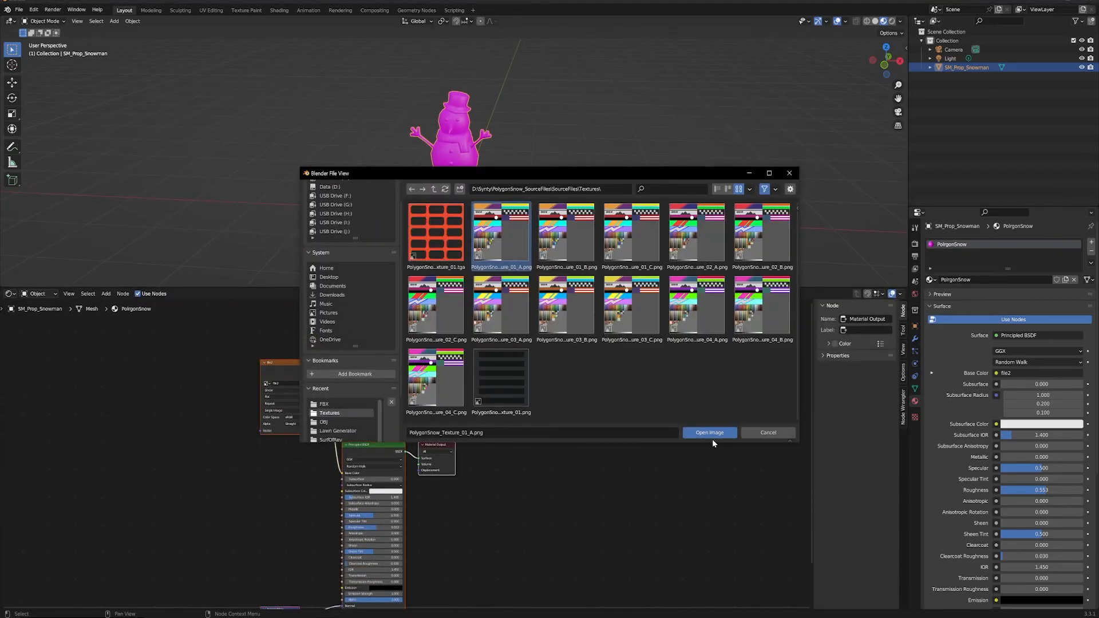
click(709, 433)
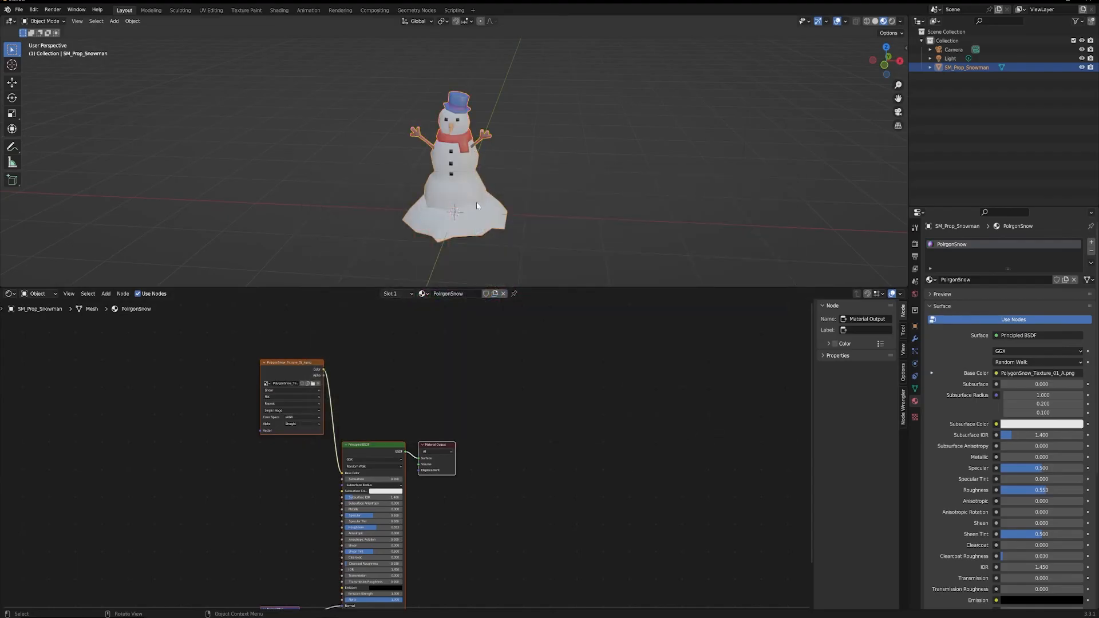